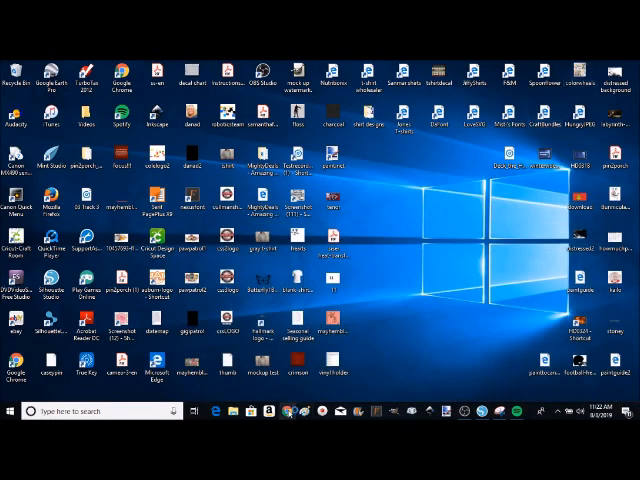
- Search Google for 'distressed background' in Chrome and show the image results
{"action": "left_click", "coordinate": [297, 411]}
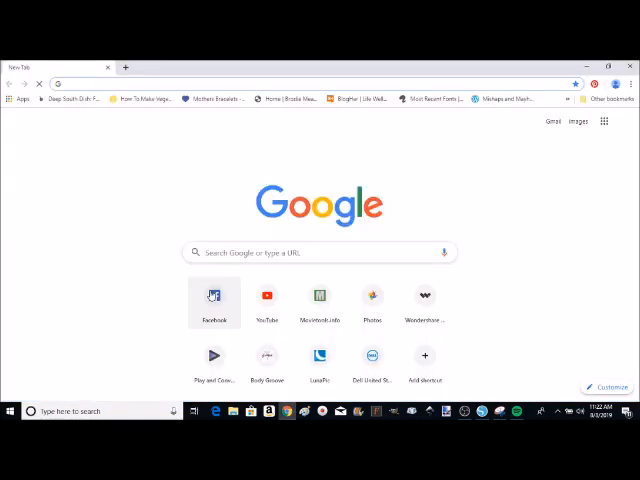
{"action": "type", "text": "distressed background"}
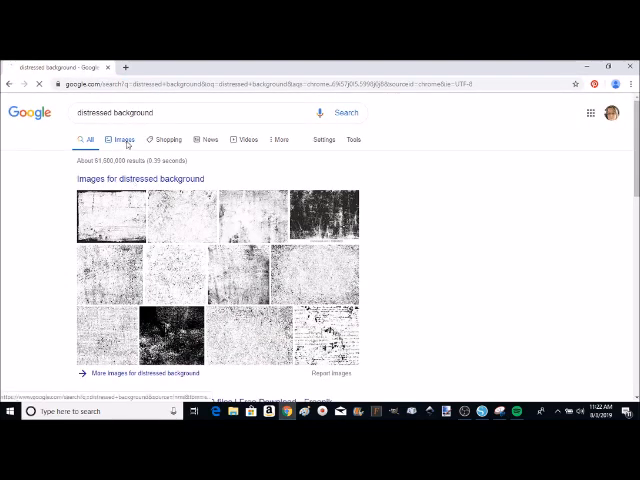
{"action": "left_click", "coordinate": [124, 139]}
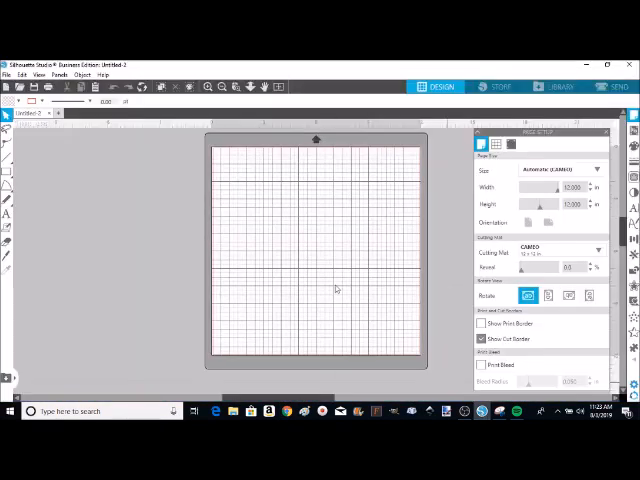
- Paste the copied grunge texture image onto the empty cutting mat
{"action": "right_click", "coordinate": [336, 288]}
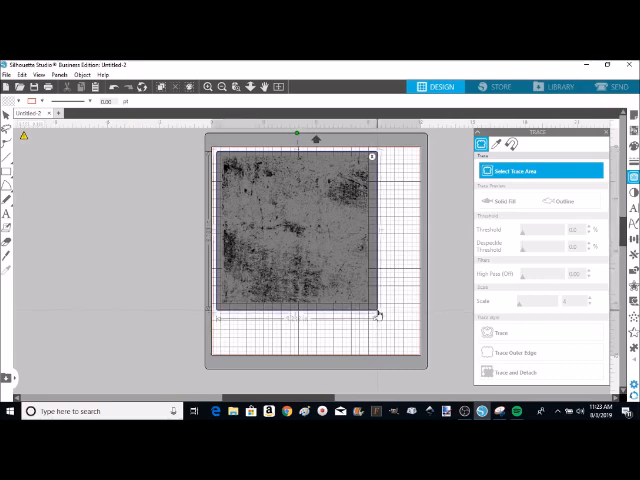
{"action": "mouse_move", "coordinate": [435, 248]}
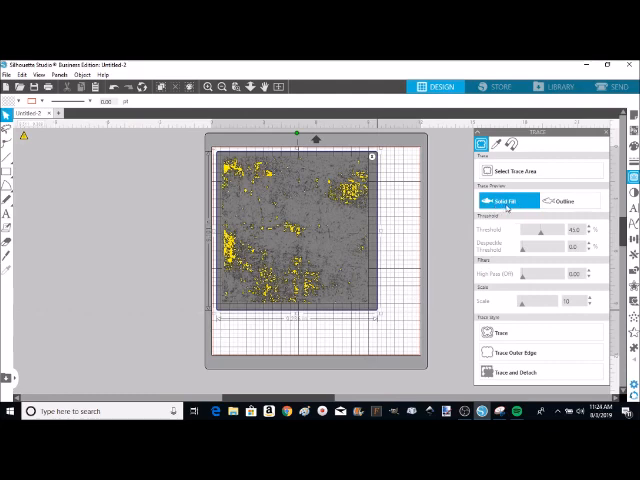
{"action": "mouse_move", "coordinate": [332, 206]}
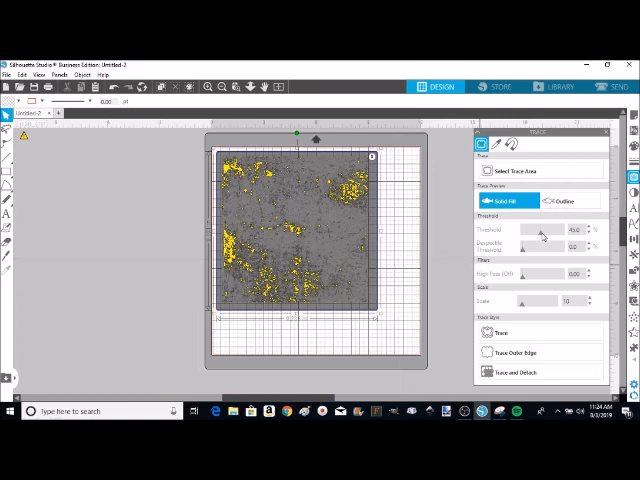
- Raise the trace Threshold to about 58% so denser grunge is captured
{"action": "left_click_drag", "start_coordinate": [528, 231], "coordinate": [545, 231]}
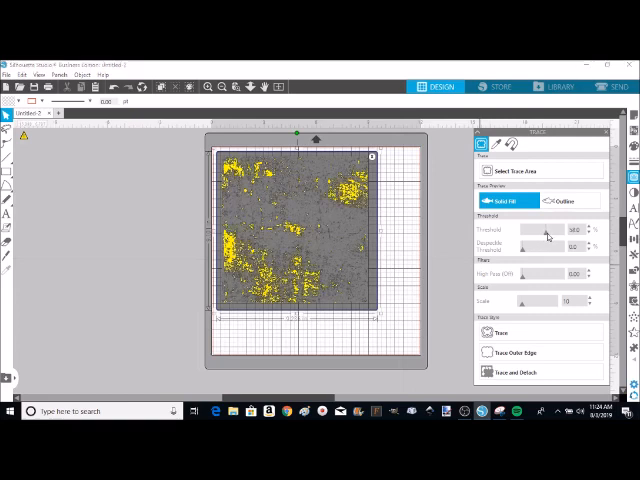
{"action": "left_click_drag", "start_coordinate": [543, 233], "coordinate": [549, 233]}
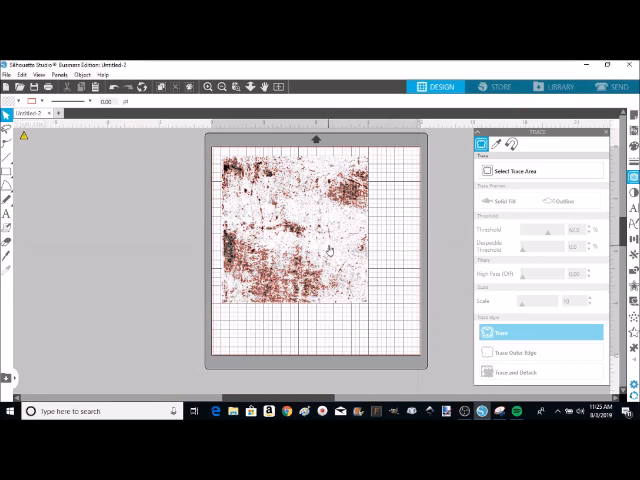
- Delete the original texture photo and fill the traced grunge shapes solid black
{"action": "left_click", "coordinate": [499, 332]}
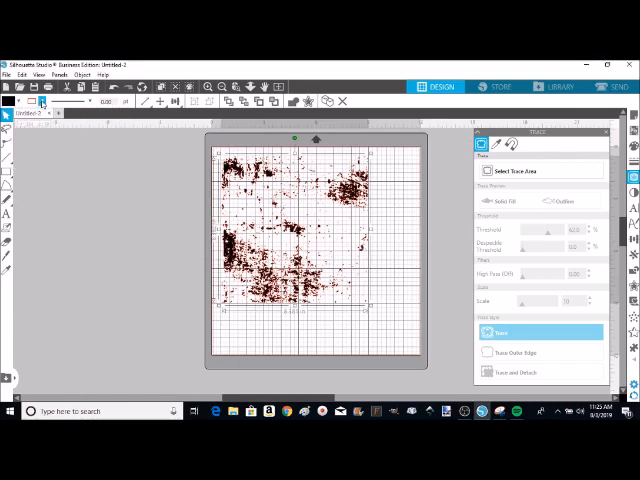
{"action": "left_click", "coordinate": [40, 101]}
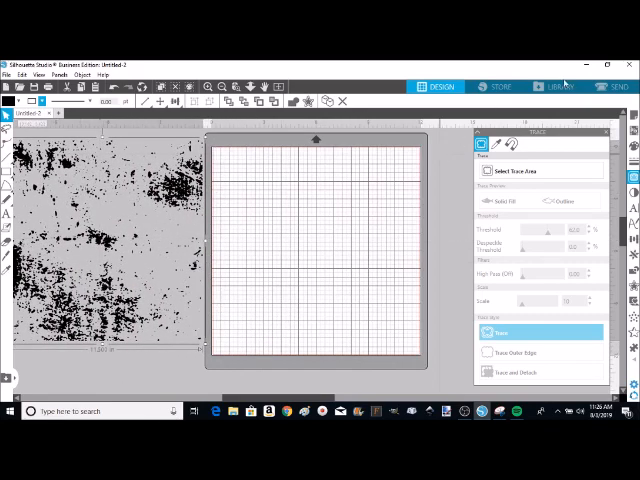
- Add the baseball design from the Library and ungroup it into separate pieces
{"action": "left_click", "coordinate": [556, 86]}
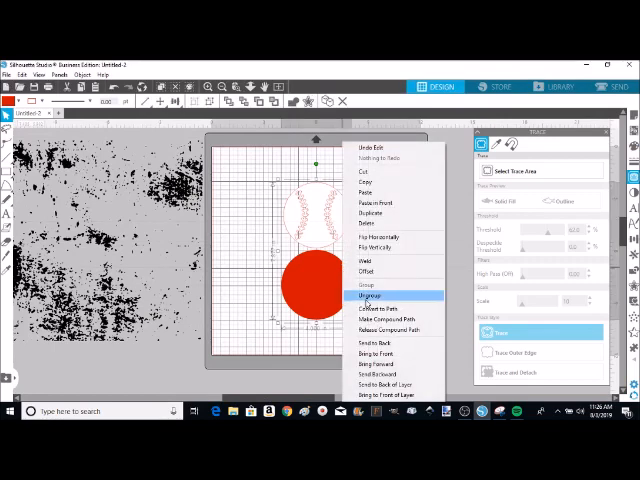
{"action": "left_click", "coordinate": [368, 295]}
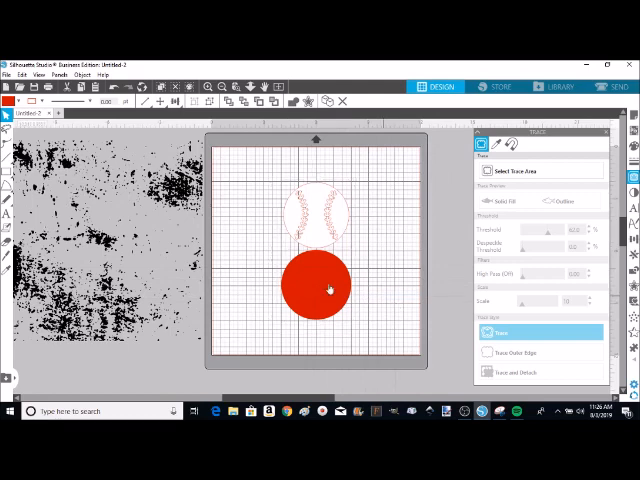
- Delete the red filled circle from the baseball design
{"action": "right_click", "coordinate": [330, 289]}
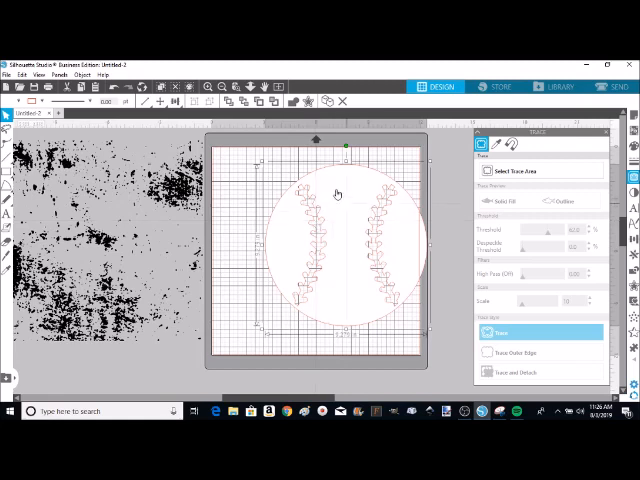
{"action": "mouse_move", "coordinate": [362, 189]}
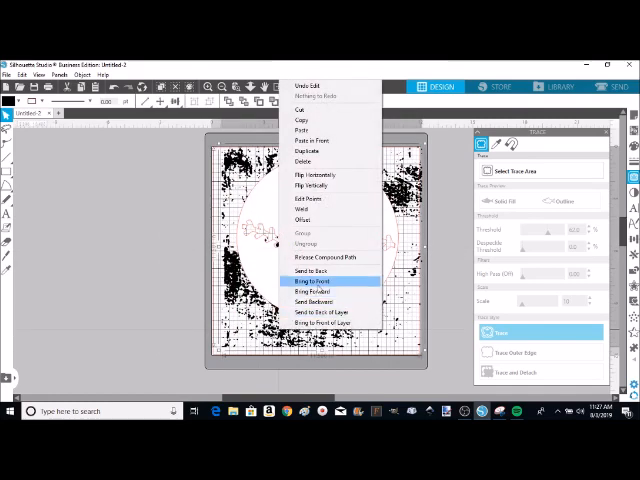
- Bring the black grunge texture to the front, over the baseball
{"action": "left_click", "coordinate": [311, 281]}
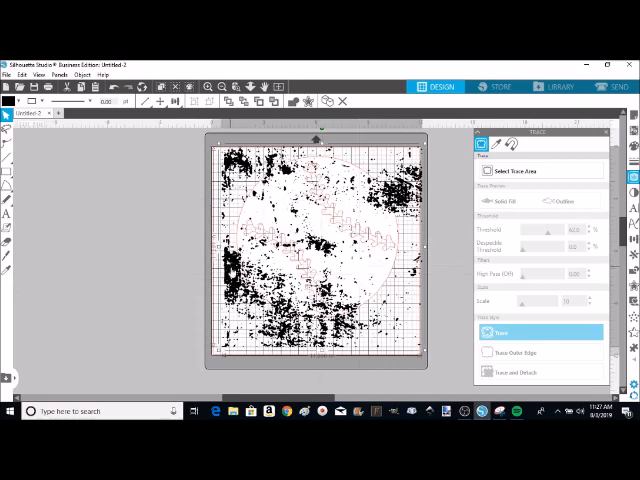
- Narrow the grunge texture so it sits over the baseball within the mat
{"action": "right_click", "coordinate": [300, 250]}
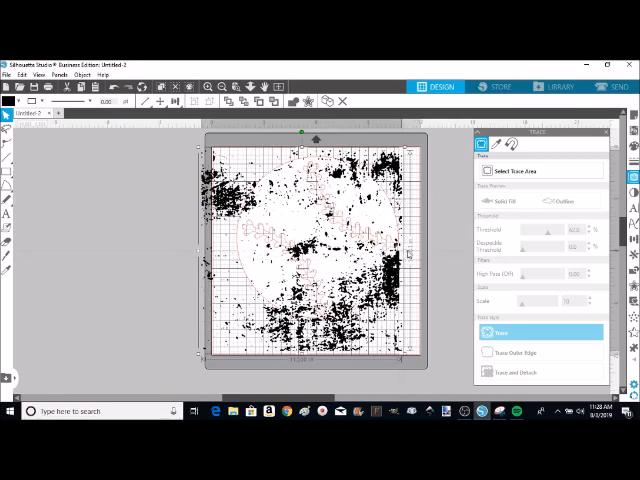
{"action": "mouse_move", "coordinate": [410, 254]}
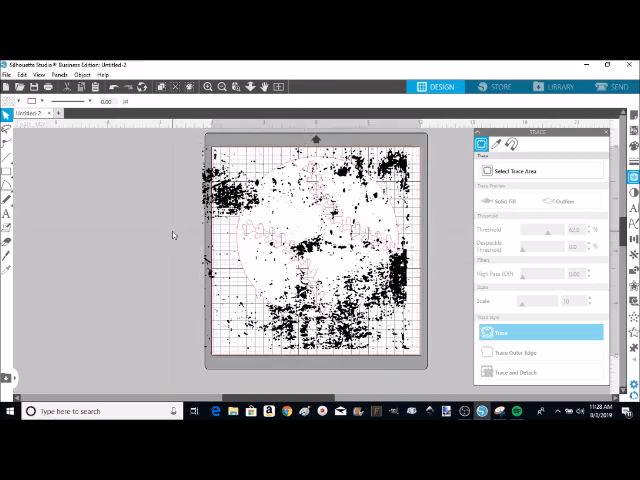
{"action": "mouse_move", "coordinate": [307, 226]}
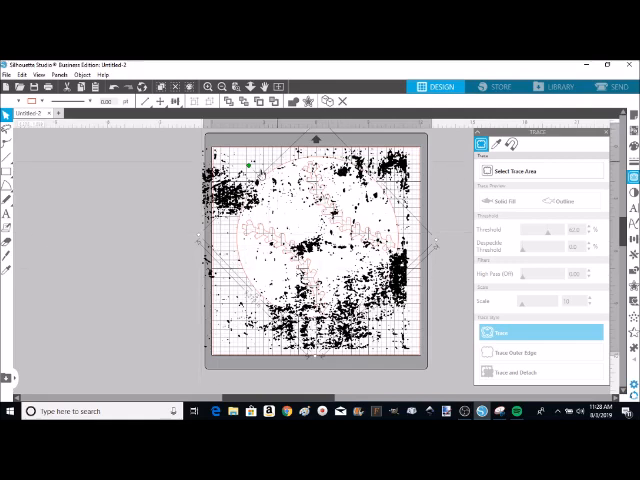
{"action": "mouse_move", "coordinate": [288, 217]}
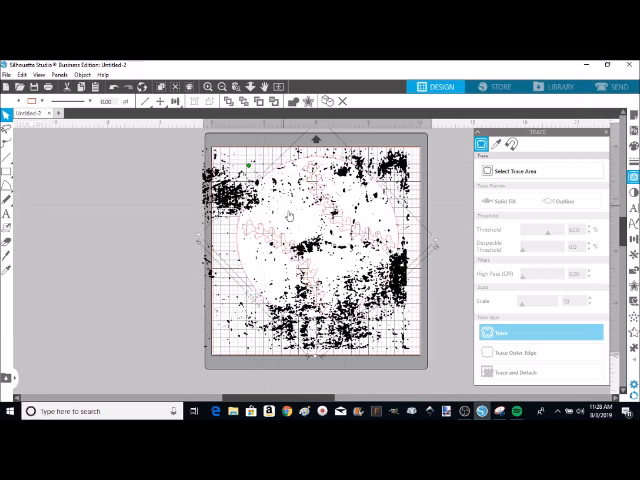
{"action": "mouse_move", "coordinate": [295, 218]}
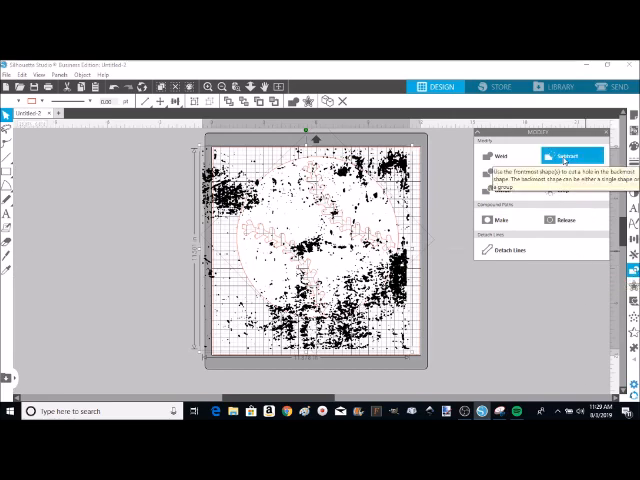
- Choose Subtract in the Modify panel for the texture and baseball selection
{"action": "left_click", "coordinate": [568, 156]}
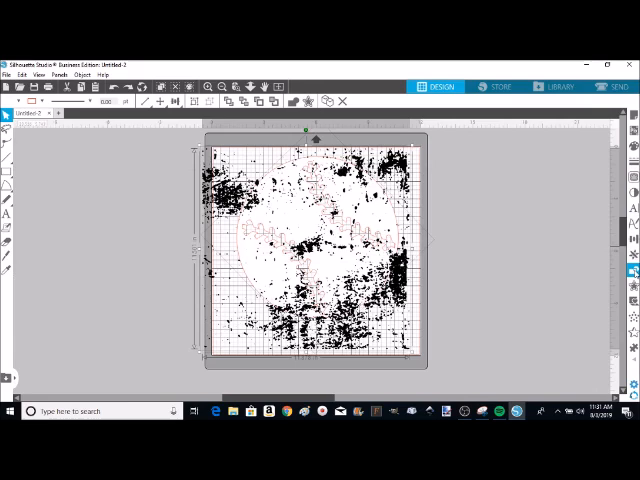
{"action": "mouse_move", "coordinate": [631, 272]}
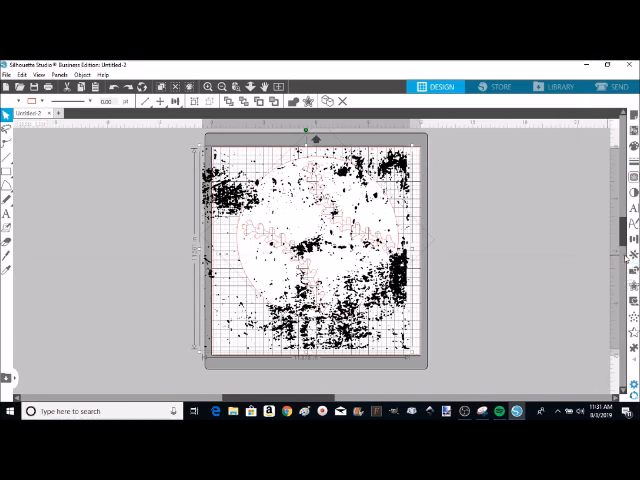
{"action": "mouse_move", "coordinate": [538, 201]}
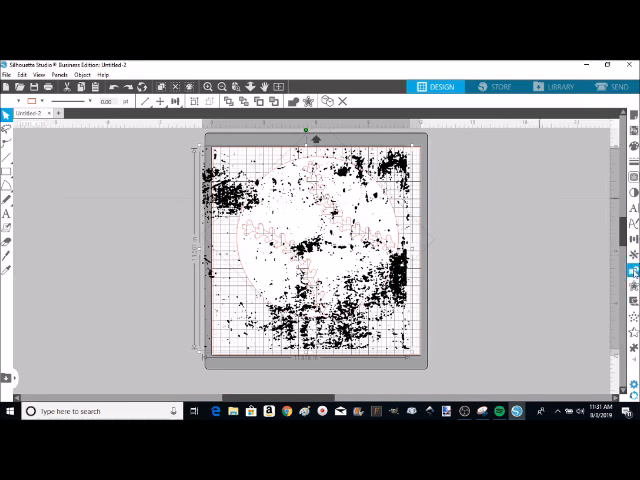
- Subtract the grunge from the baseball and move the leftover texture off the mat
{"action": "left_click", "coordinate": [632, 271]}
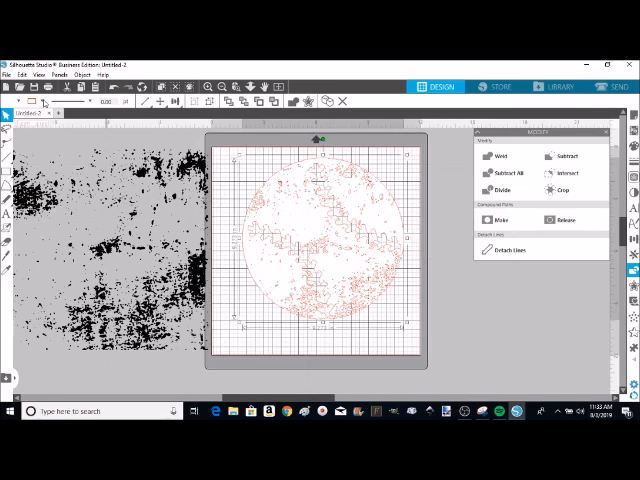
- Select the Rectangle tool to draw a square covering the whole cutting mat
{"action": "left_click", "coordinate": [44, 101]}
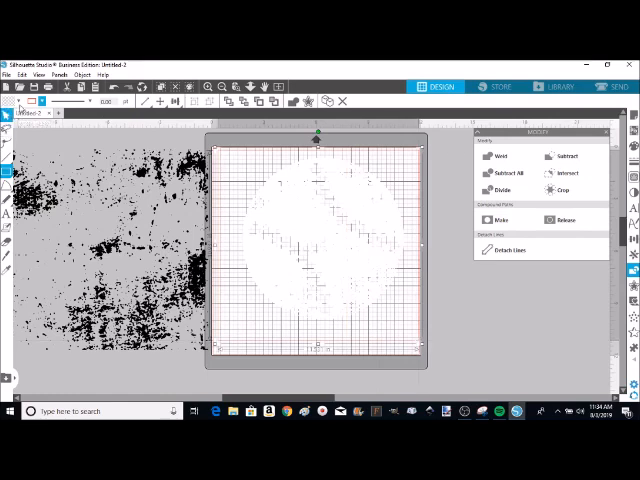
- Fill the square with blue and send it to the back behind the baseball
{"action": "left_click", "coordinate": [18, 104]}
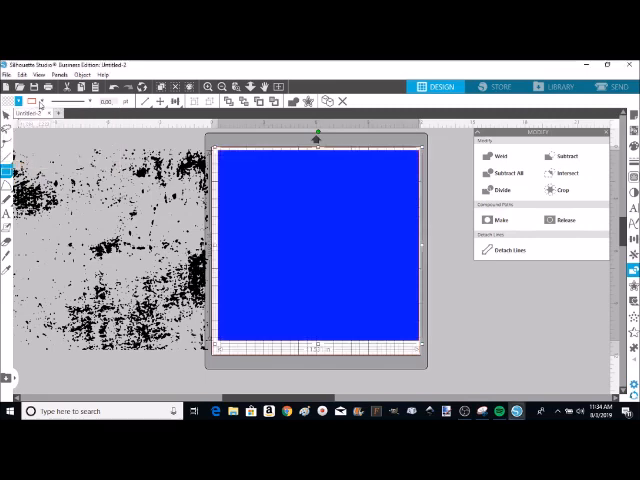
{"action": "left_click", "coordinate": [13, 104]}
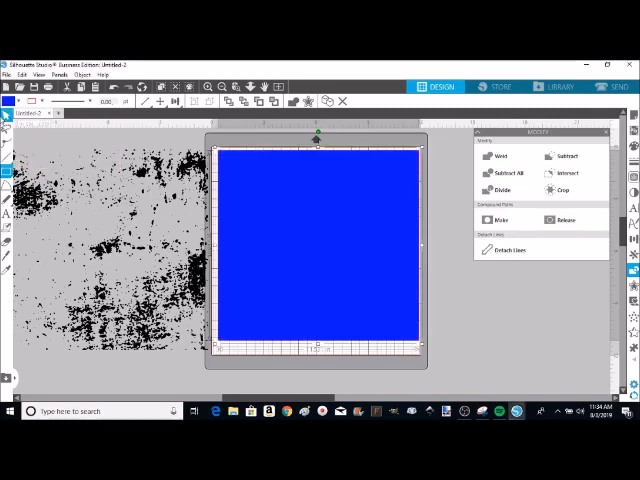
{"action": "right_click", "coordinate": [285, 215]}
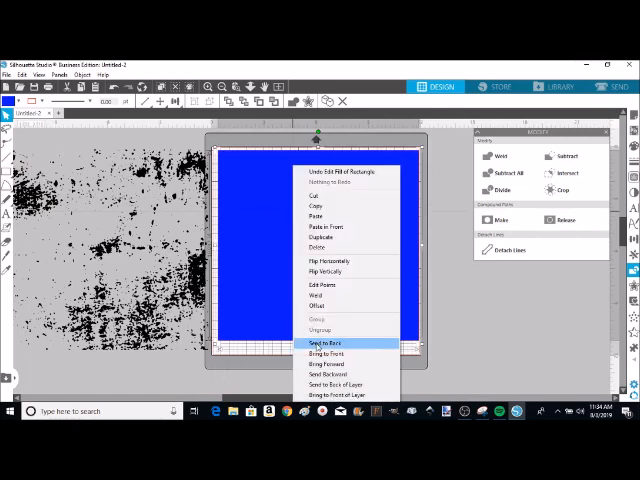
{"action": "left_click", "coordinate": [324, 343]}
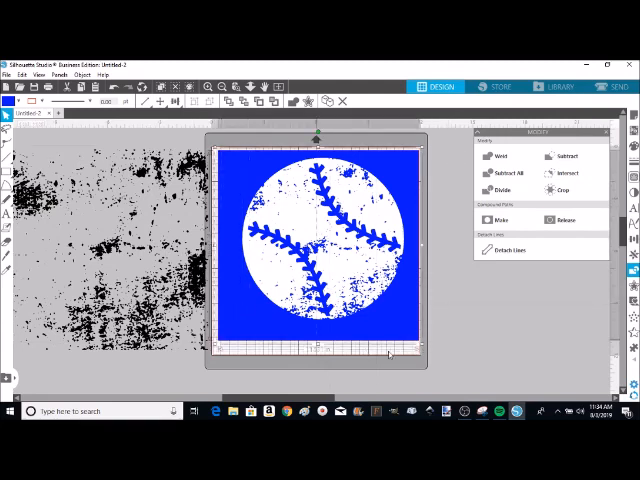
{"action": "mouse_move", "coordinate": [527, 336]}
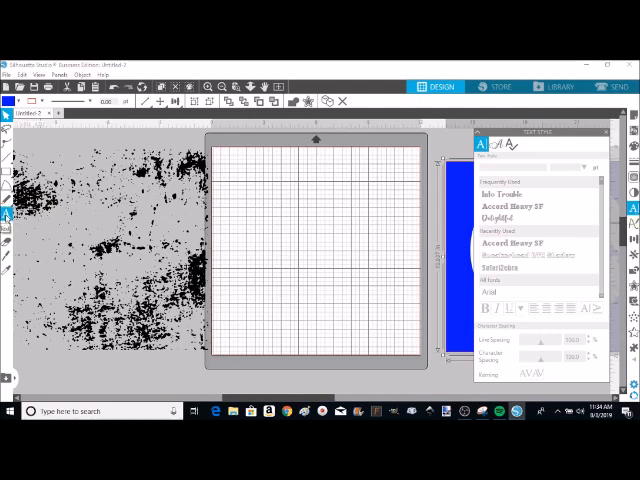
- Add the text BRAVES in Accord Heavy SF font on the mat
{"action": "left_click", "coordinate": [500, 293]}
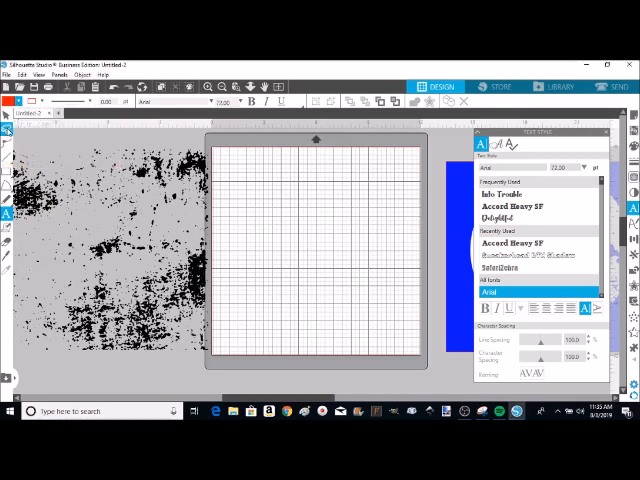
{"action": "left_click", "coordinate": [527, 206]}
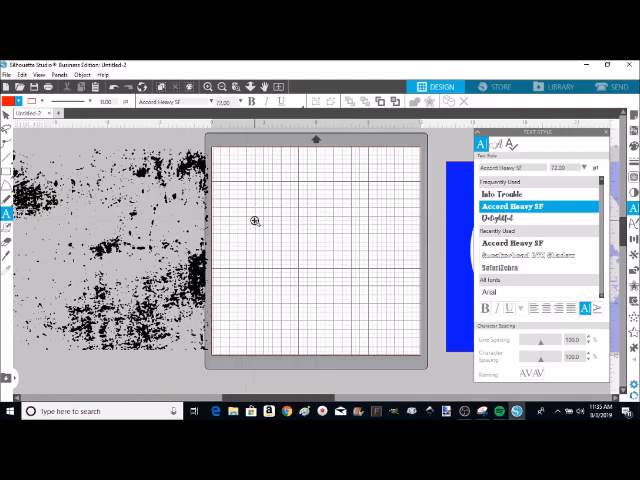
{"action": "type", "text": "BR"}
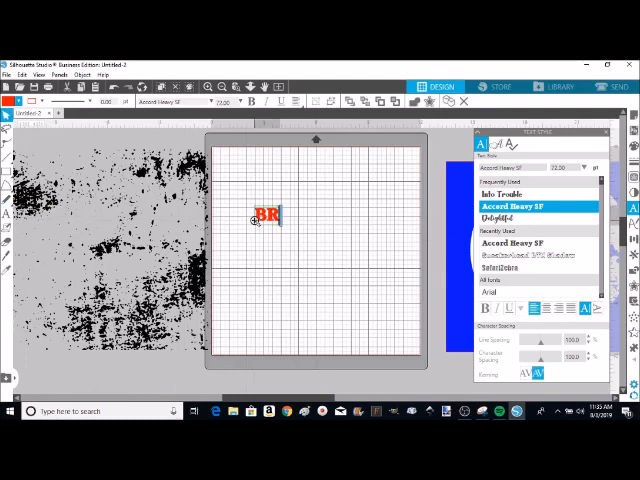
{"action": "type", "text": "AVES"}
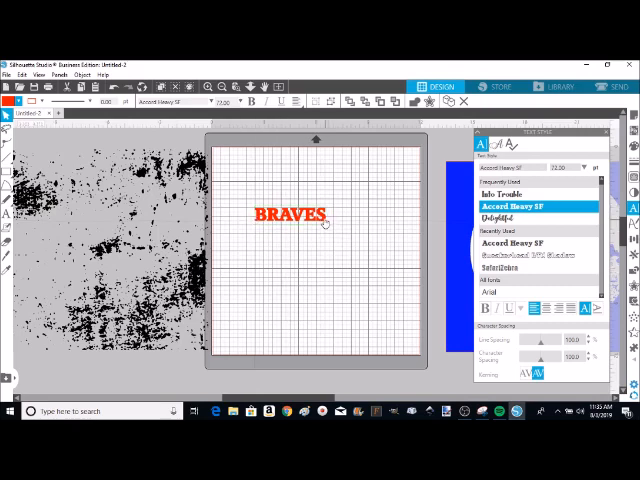
{"action": "left_click", "coordinate": [290, 215]}
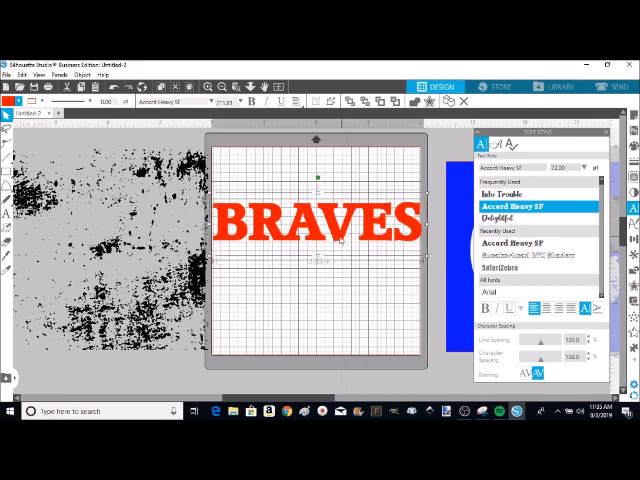
- Select the grunge texture to place it over the BRAVES text
{"action": "left_click", "coordinate": [315, 230]}
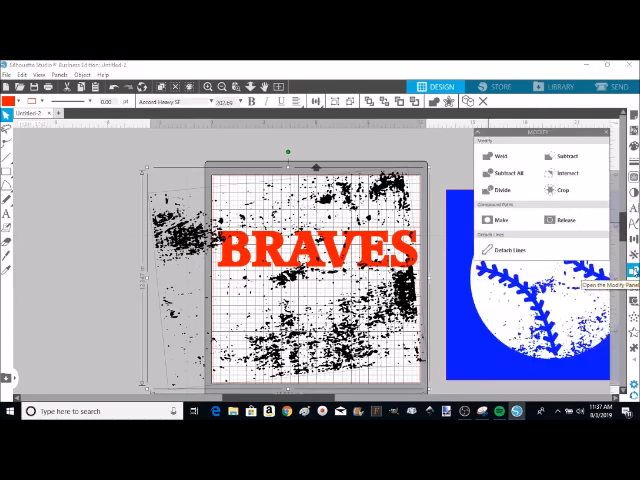
- Subtract the grunge texture from the BRAVES letters using the Modify panel
{"action": "left_click", "coordinate": [505, 177]}
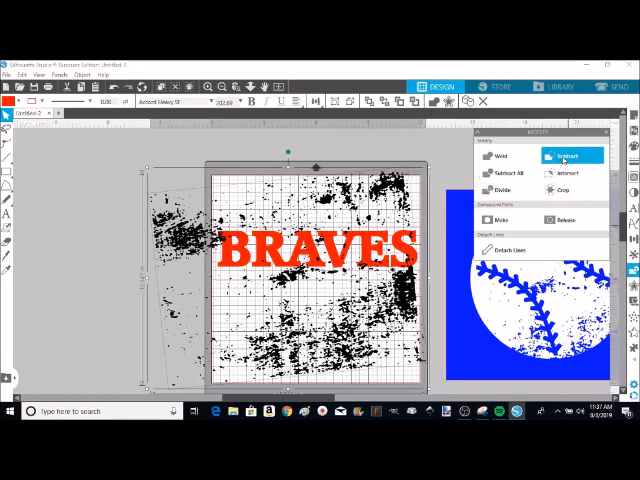
{"action": "mouse_move", "coordinate": [568, 155]}
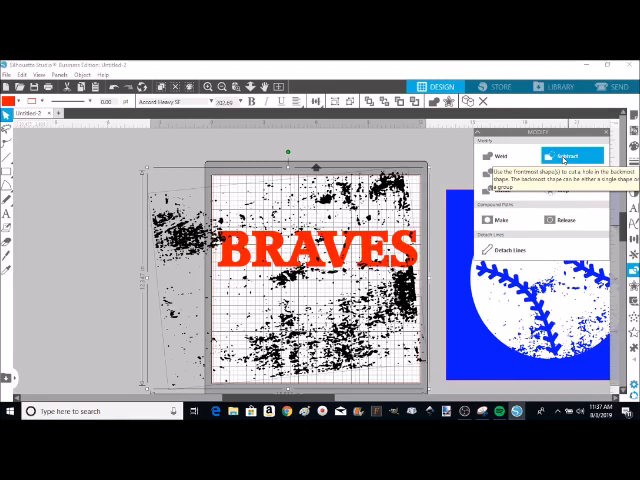
{"action": "left_click", "coordinate": [567, 156]}
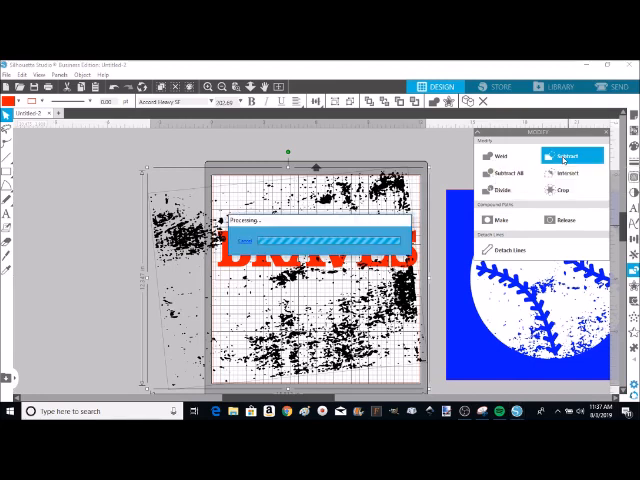